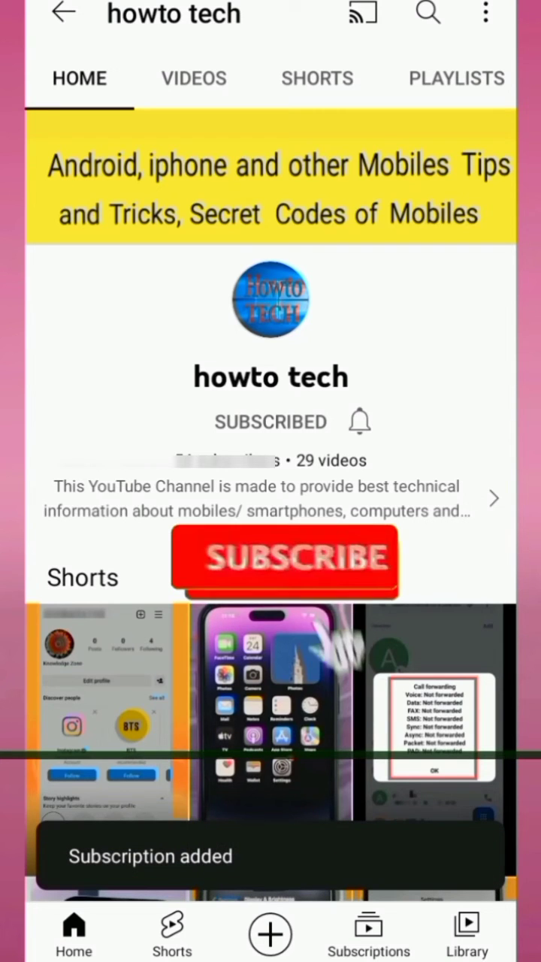
# - Leave YouTube and return to the phone's launcher
pyautogui.click(359, 421)
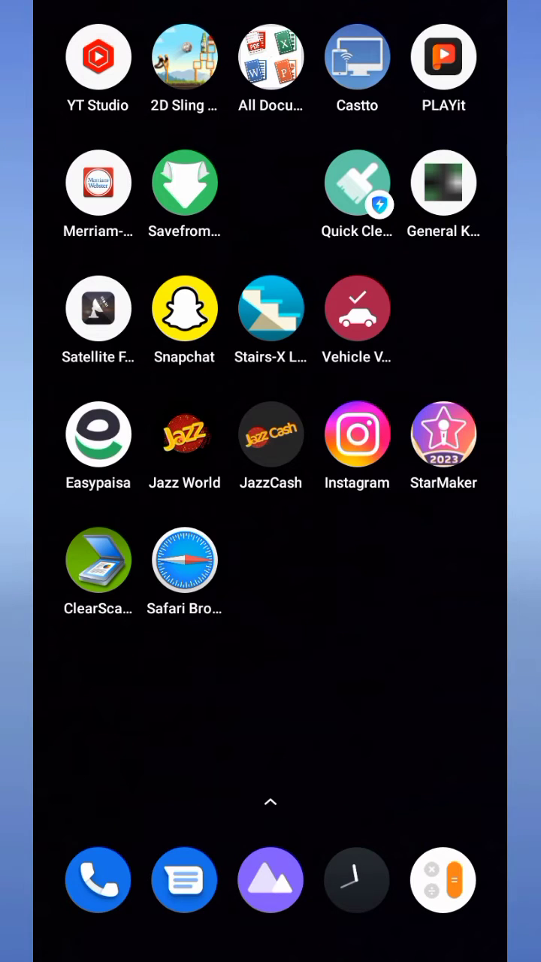
# - Long-press the ClearScanner icon and choose Share to get its share sheet
pyautogui.click(100, 435)
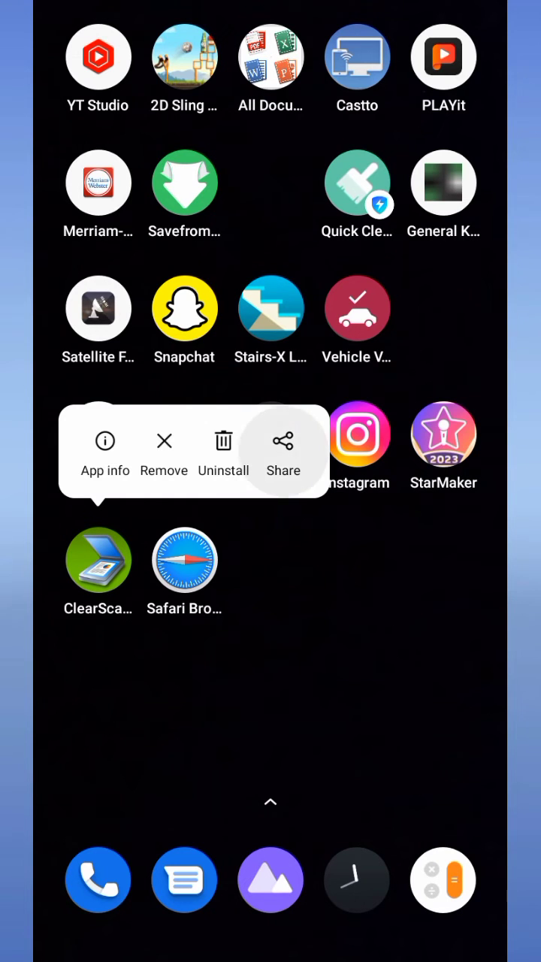
pyautogui.click(282, 451)
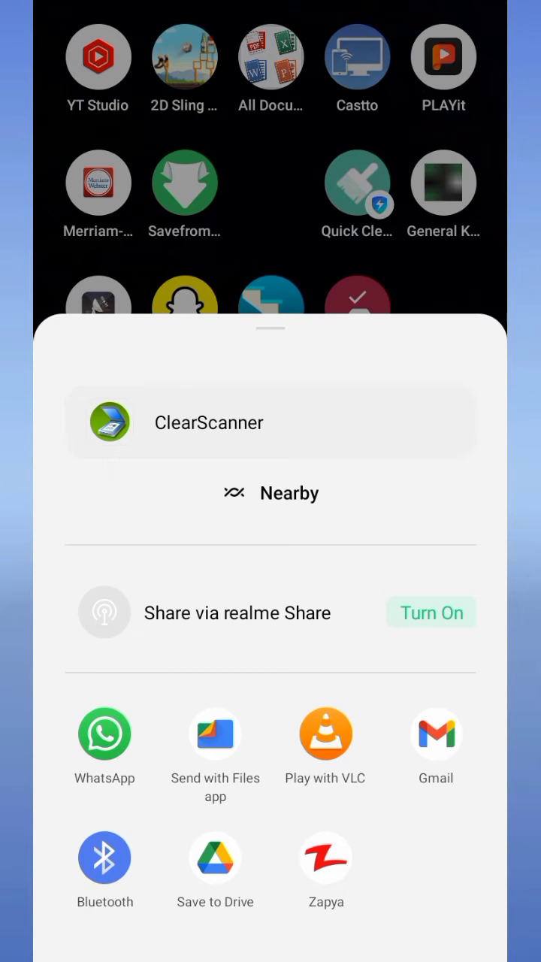
# - Choose WhatsApp as the destination so base.apk loads into the chat's send preview
pyautogui.click(103, 734)
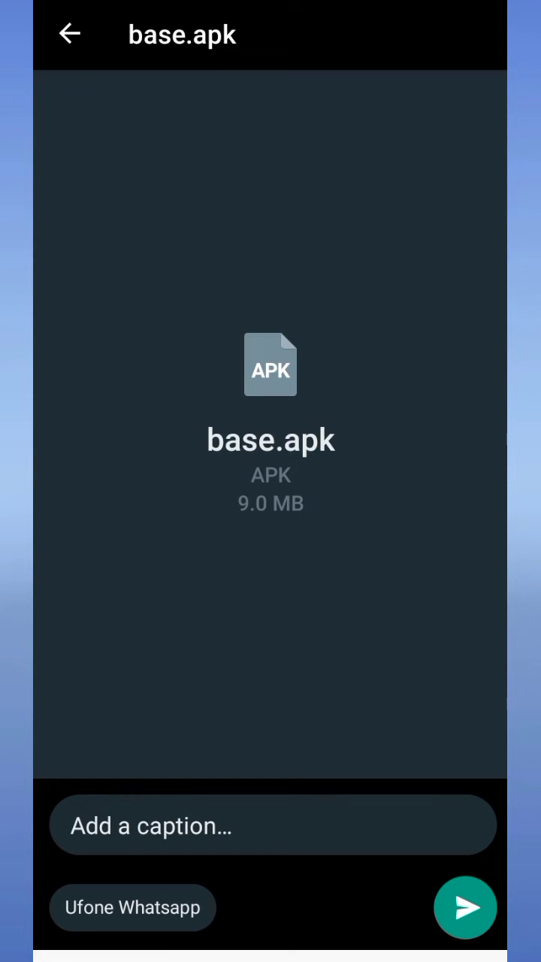
# - Send base.apk (9.0 MB) to the WhatsApp chat and start its upload
pyautogui.click(69, 35)
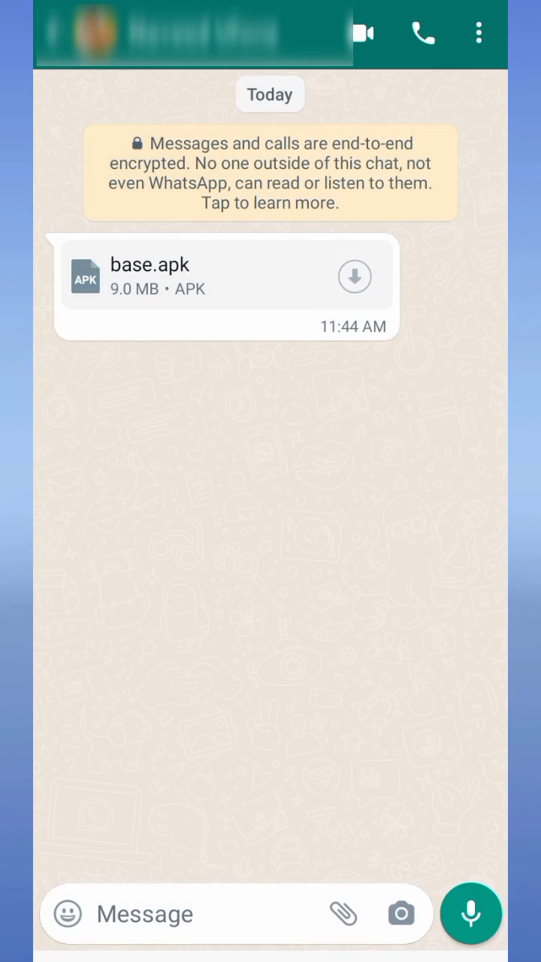
pyautogui.click(355, 277)
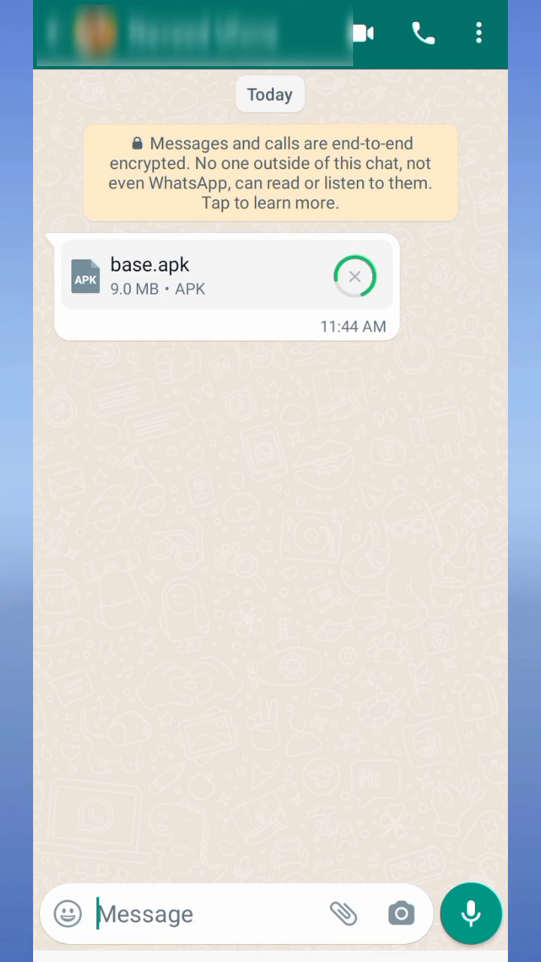